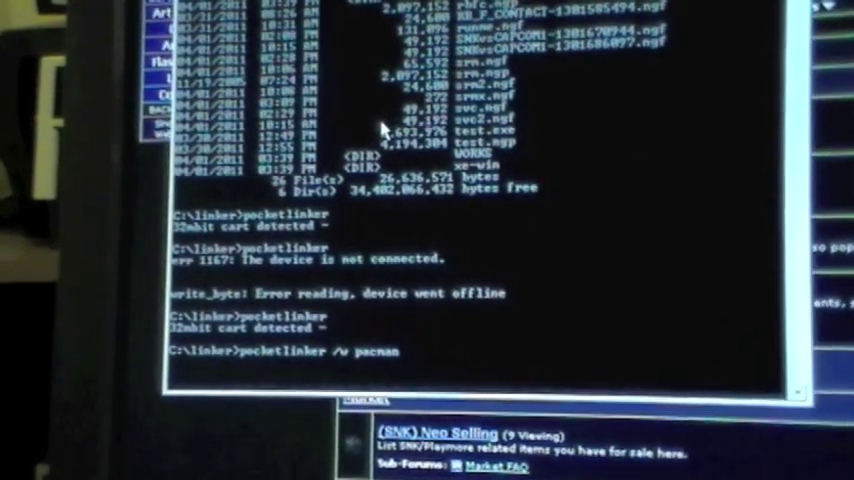
type(".ngp")
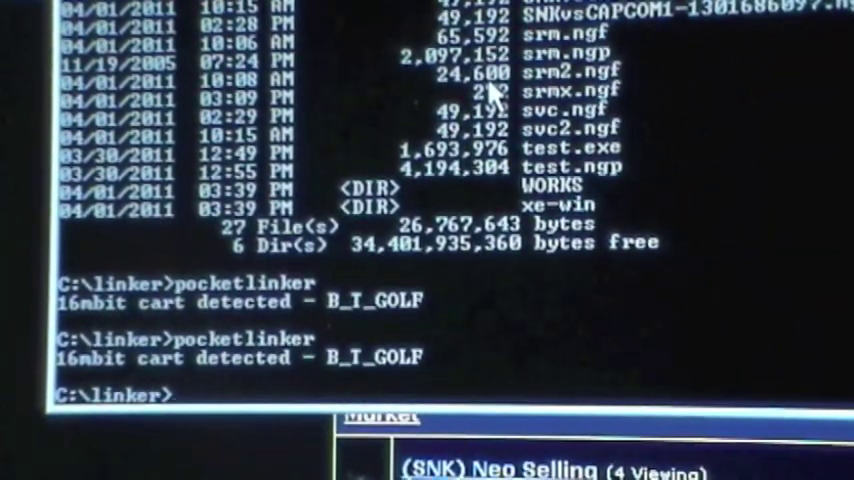
type("pocketlinker /r ntn")
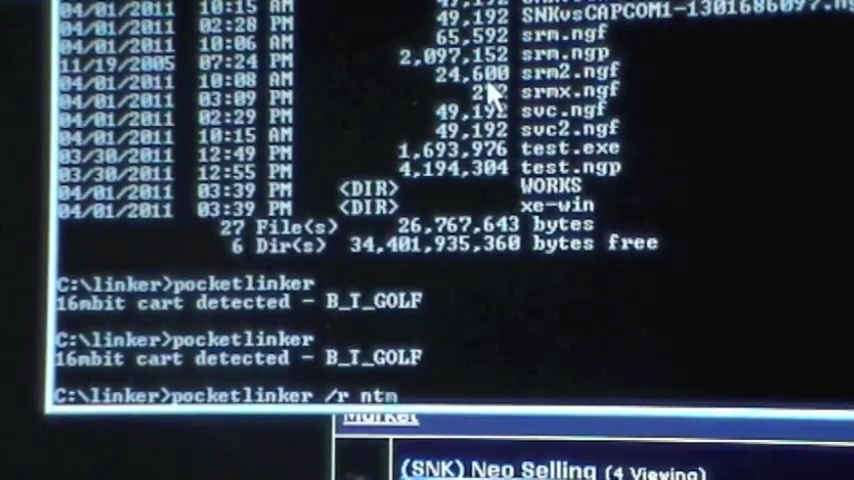
type("mx.n")
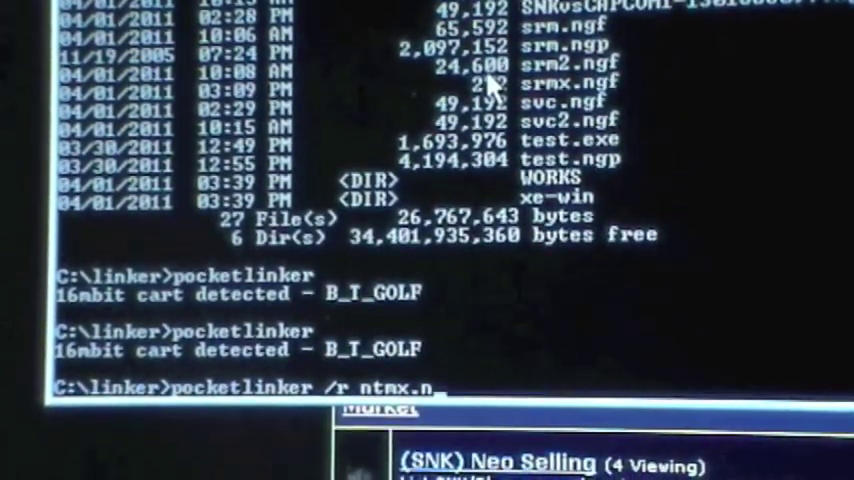
type("g")
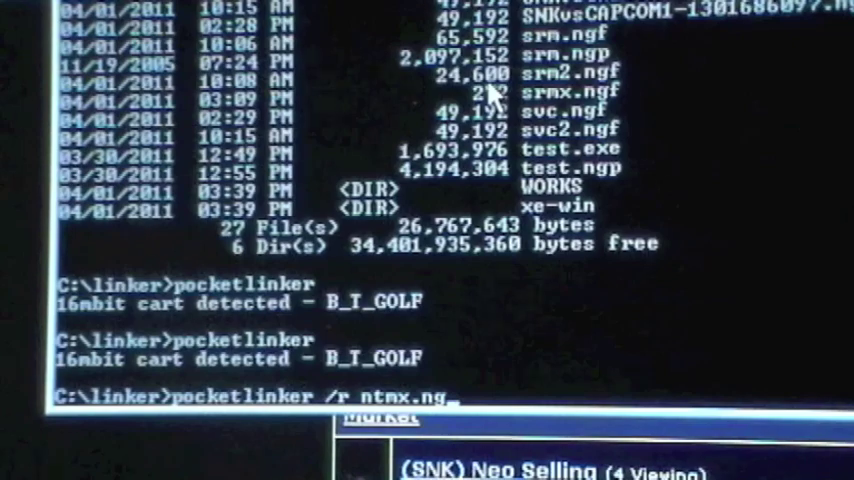